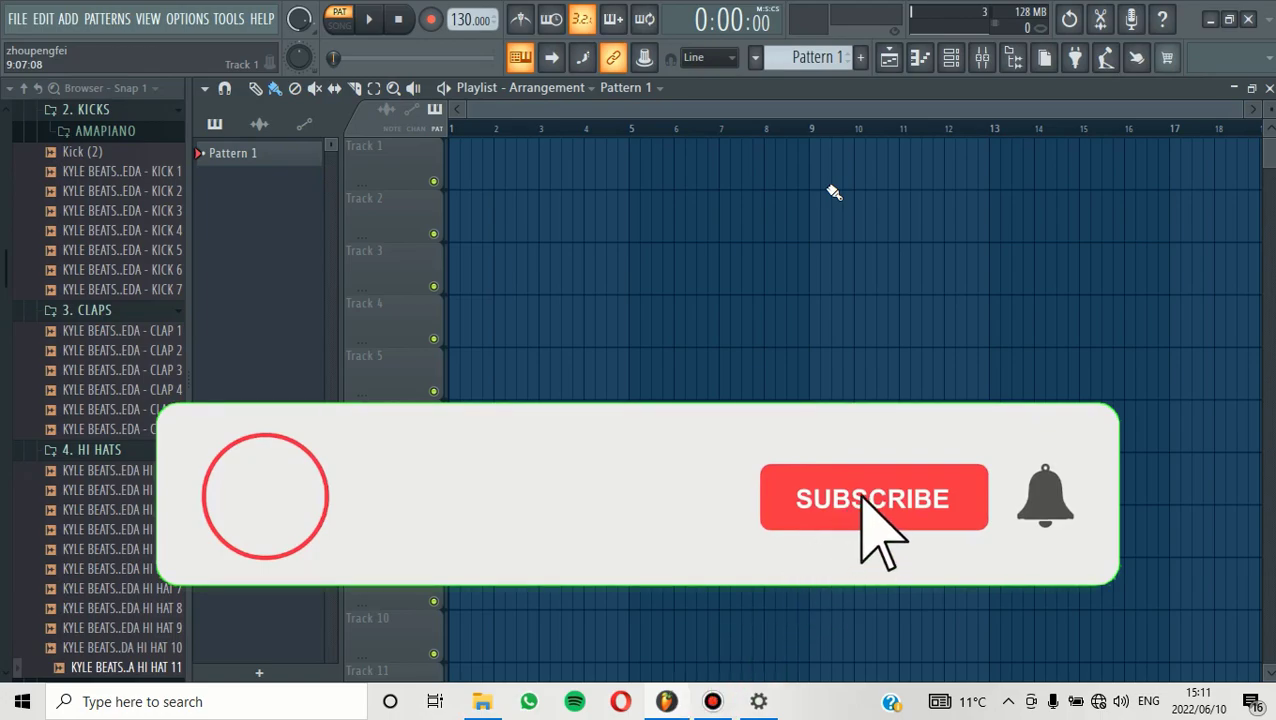
Step: Bring up File Explorer at Windows (C:) > Program Files with Vstplugins in view
click(872, 498)
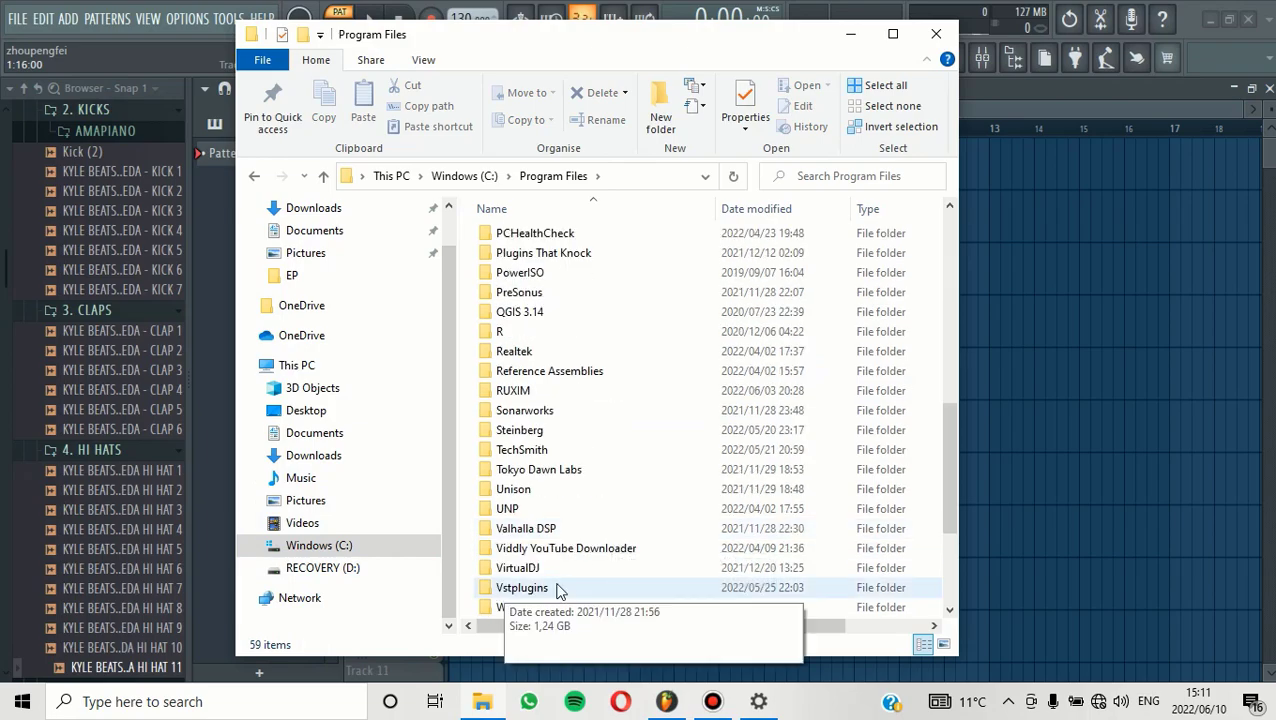
Step: Browse into Vstplugins to see the FabFilter, Waves and XLN Audio folders and DLL files
click(520, 588)
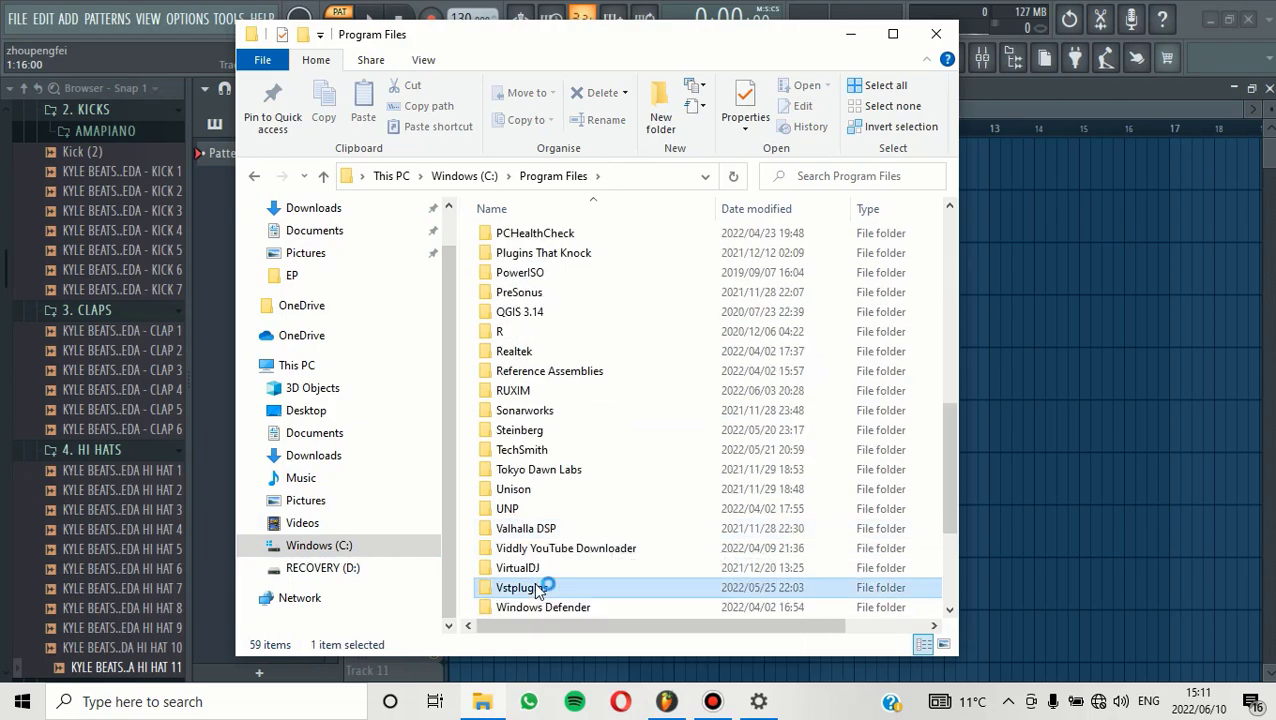
double_click(516, 588)
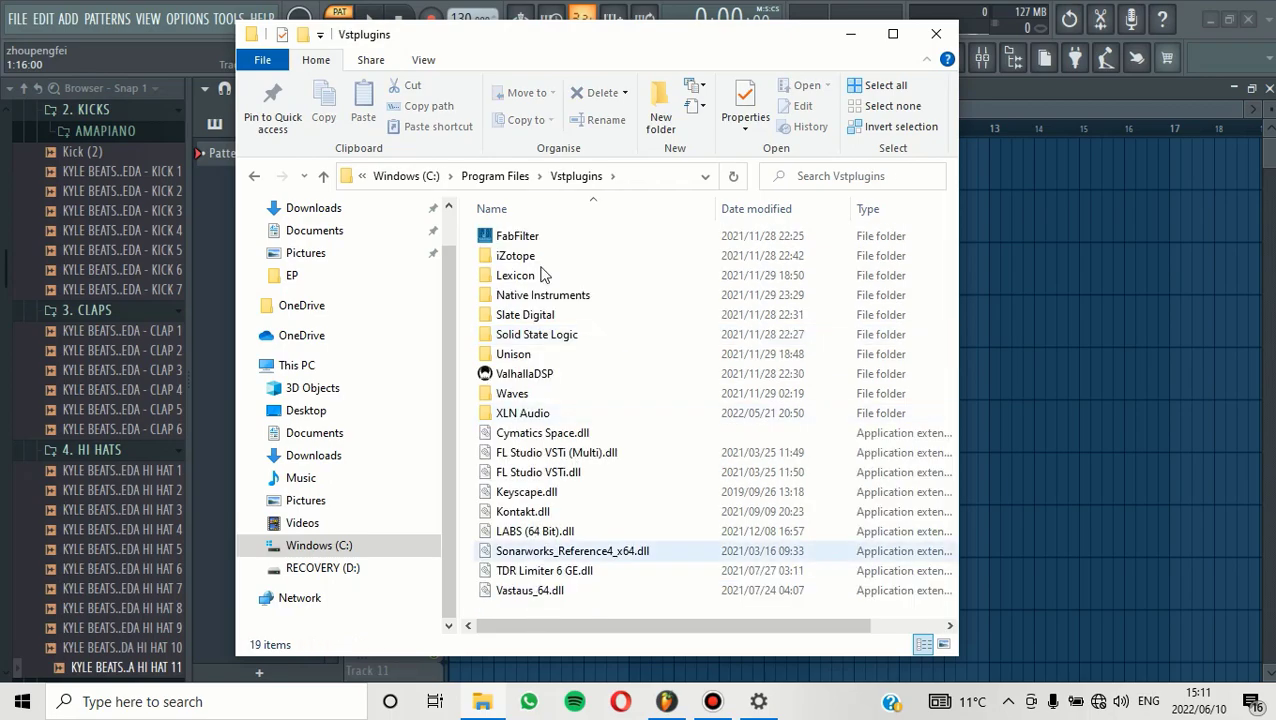
click(522, 412)
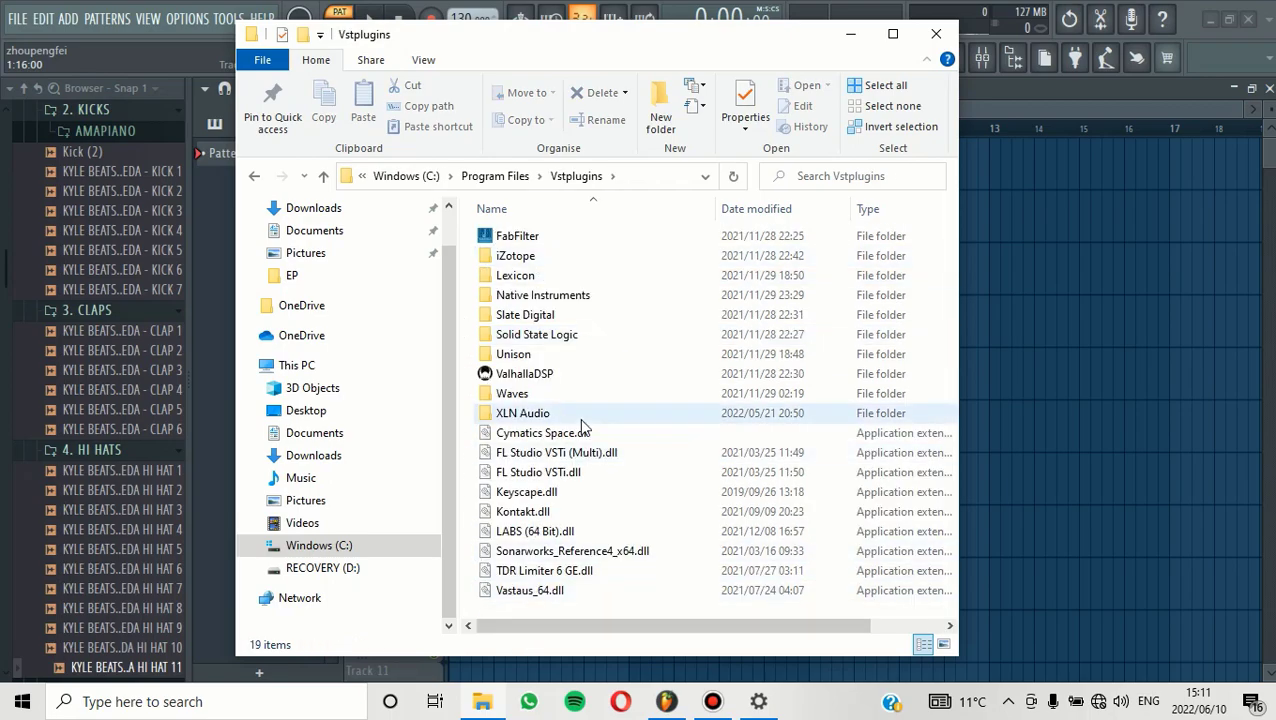
click(536, 334)
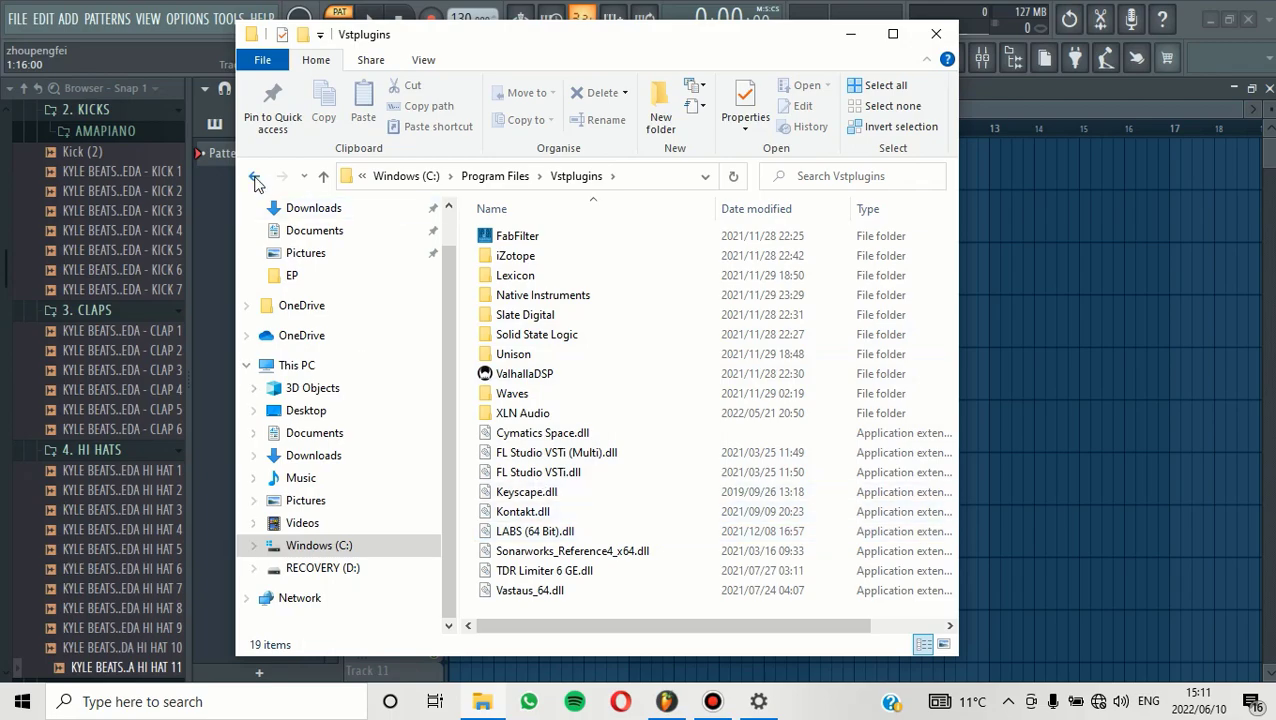
Step: Check Program Files (x86) > VstPlugins from the C: drive, then close File Explorer
click(254, 176)
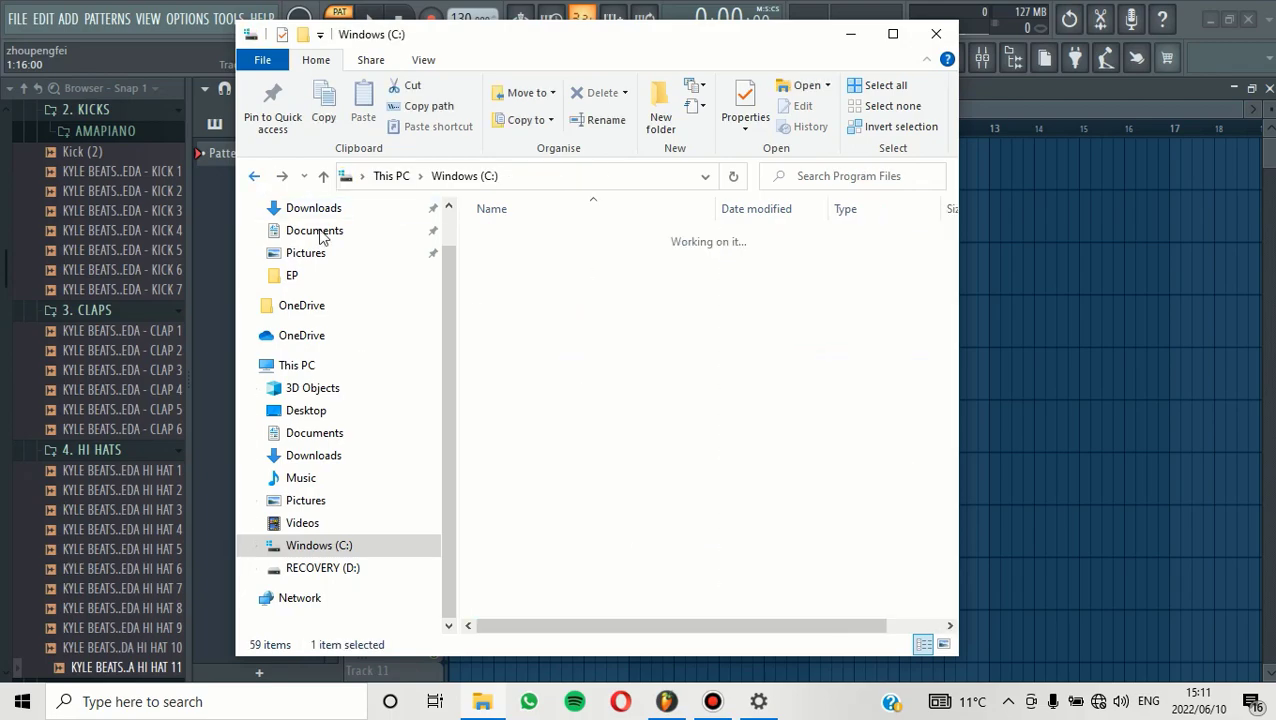
click(544, 314)
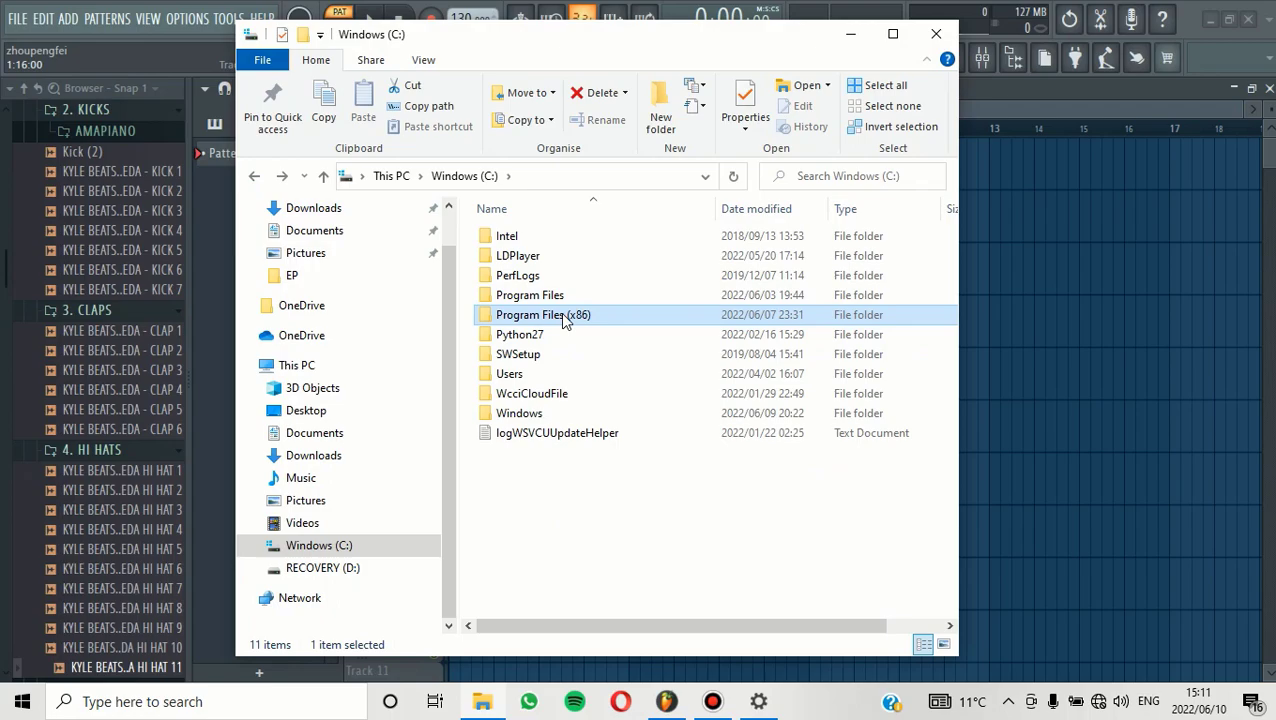
double_click(544, 314)
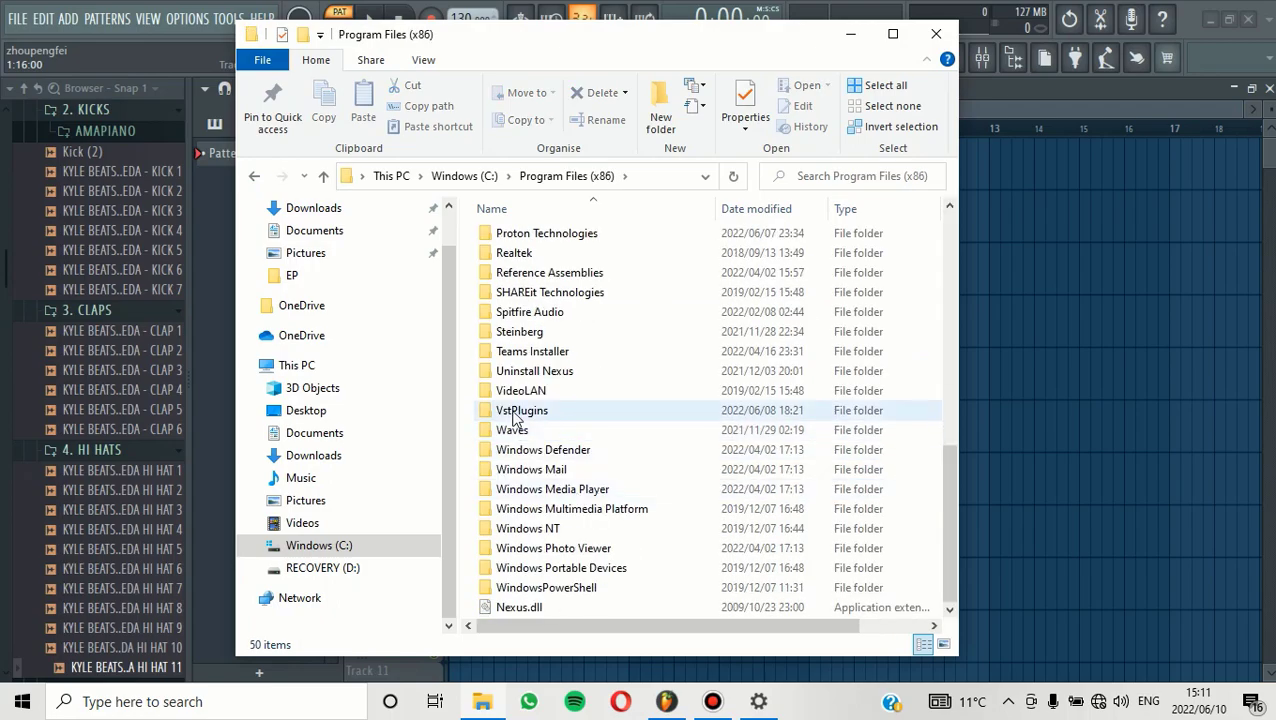
double_click(522, 410)
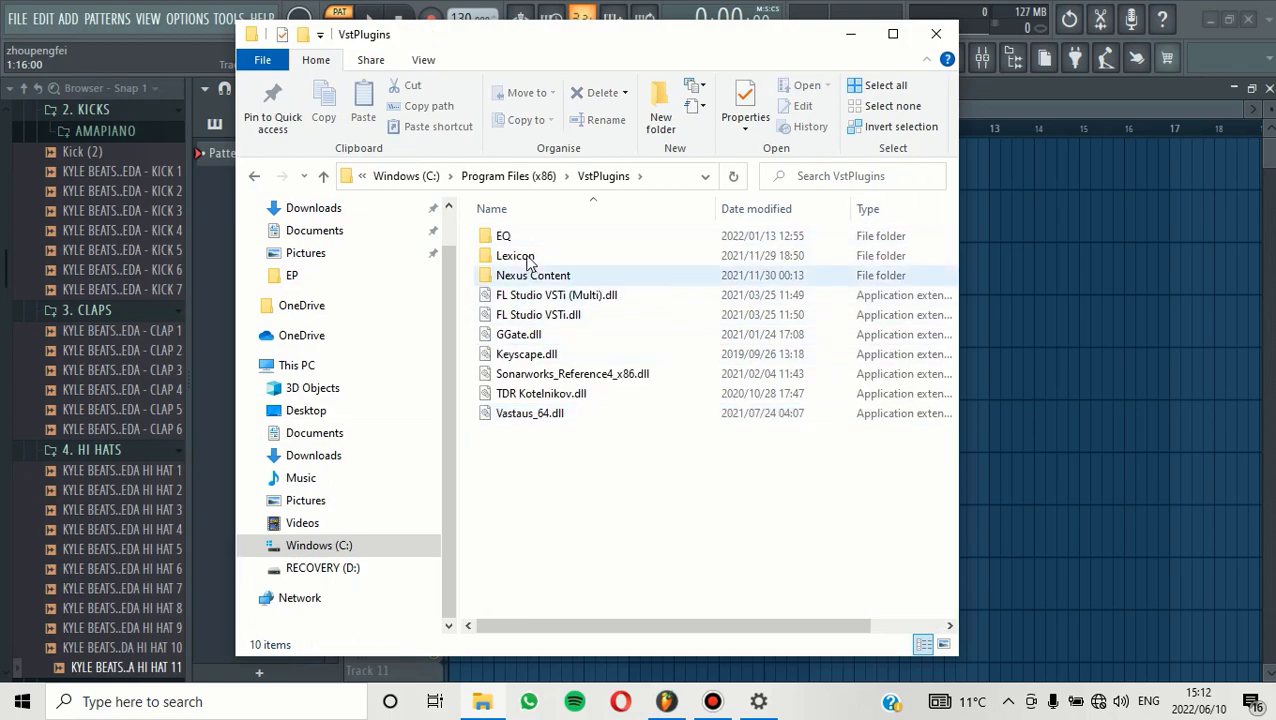
click(556, 294)
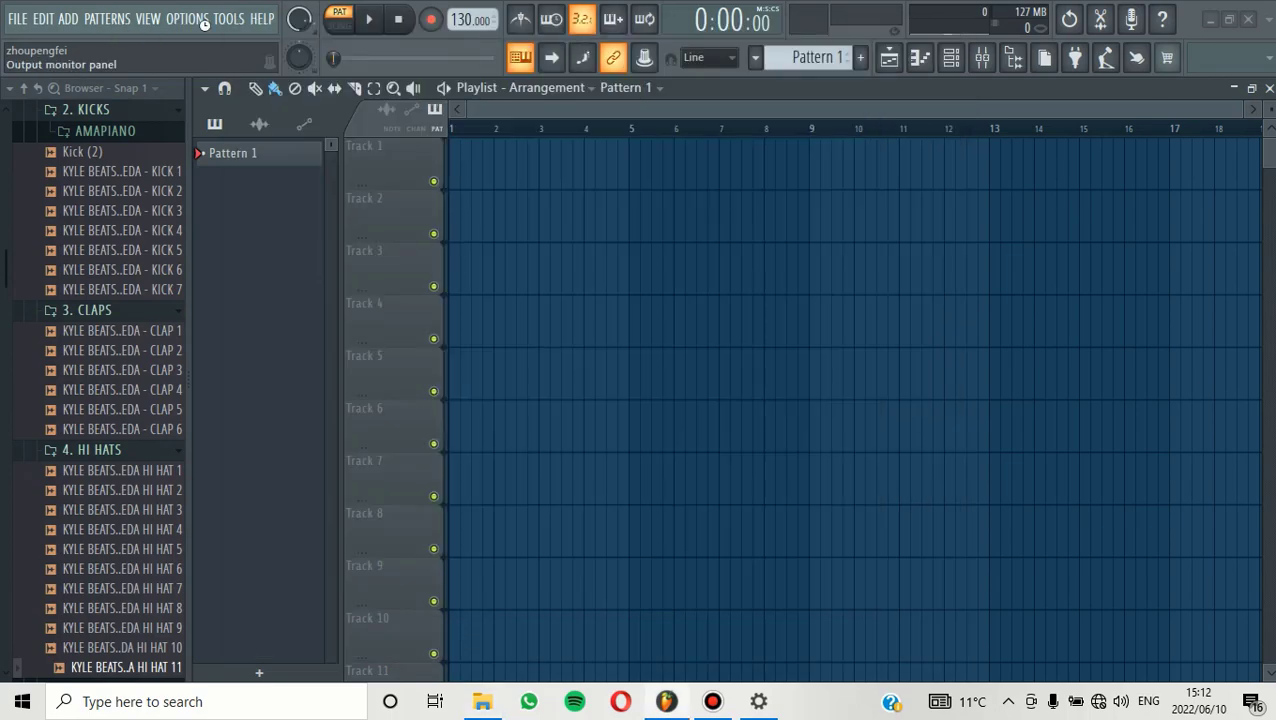
Step: Reach the Plugin Manager's folder browser via OPTIONS > Manage plugins
click(186, 18)
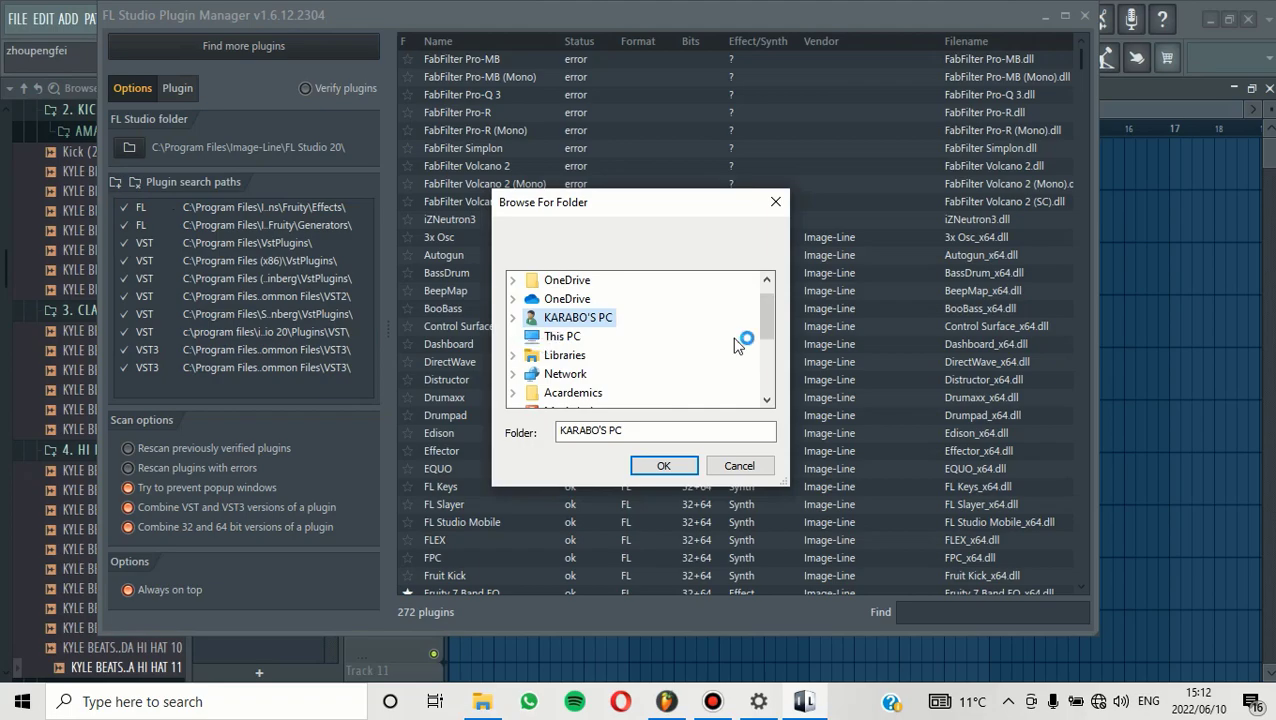
Step: Locate Program Files > Vstplugins in the folder tree and cancel, since both paths are already listed
scroll(down, 3)
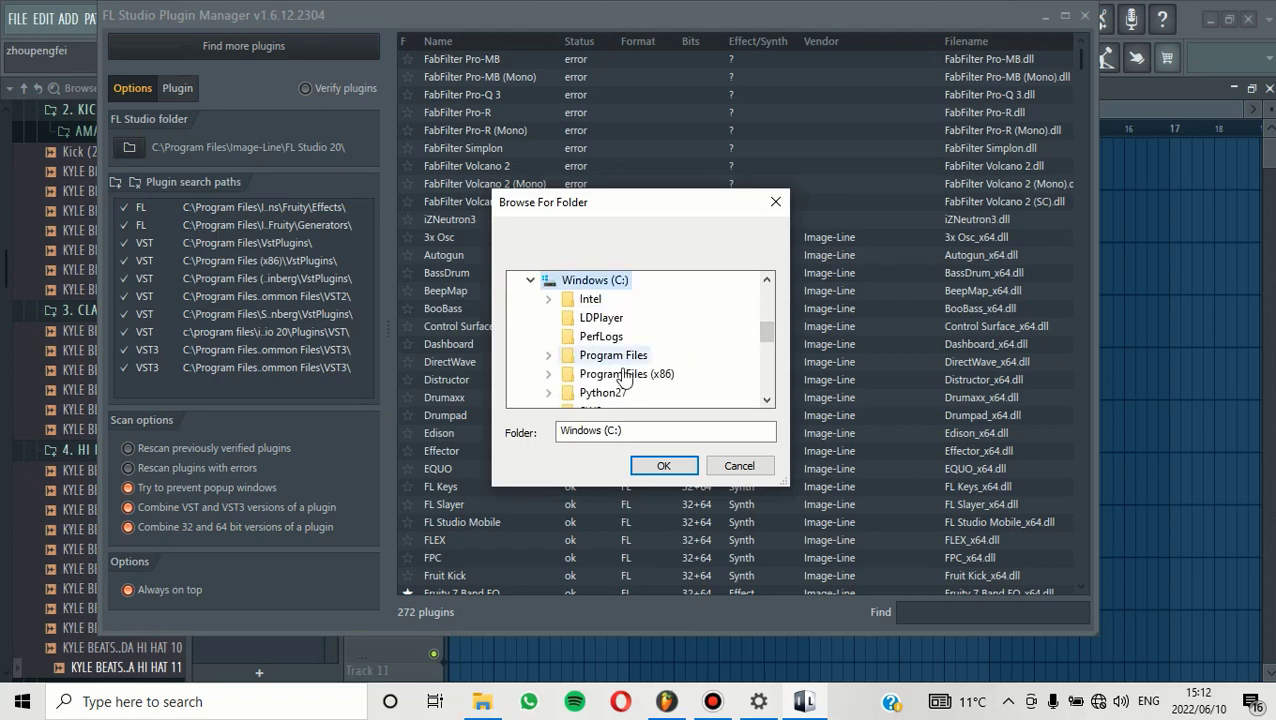
scroll(down, 3)
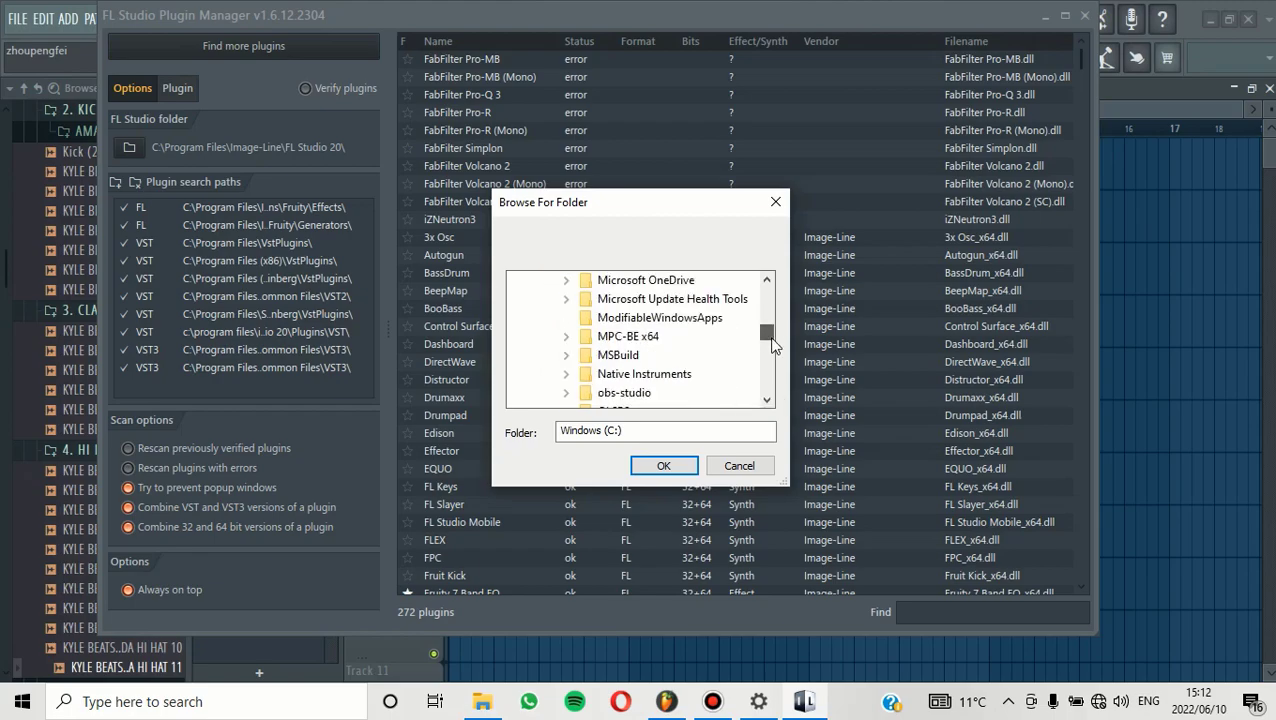
scroll(down, 3)
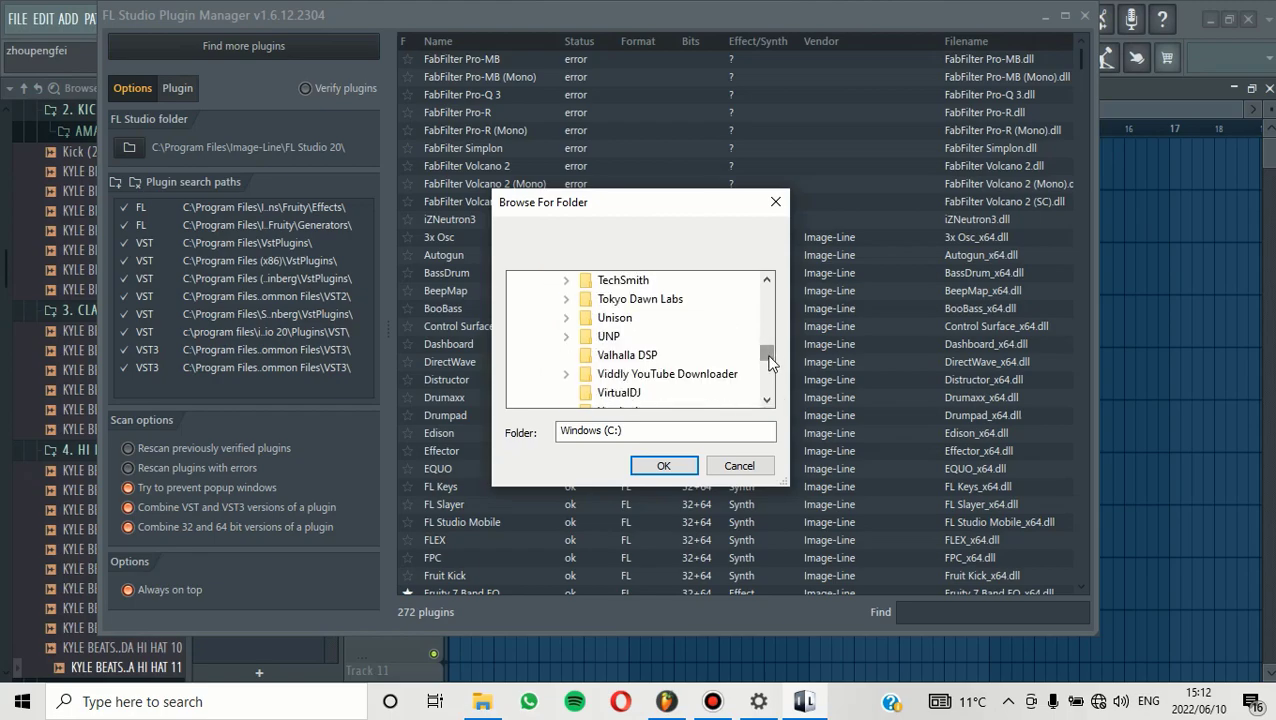
scroll(down, 3)
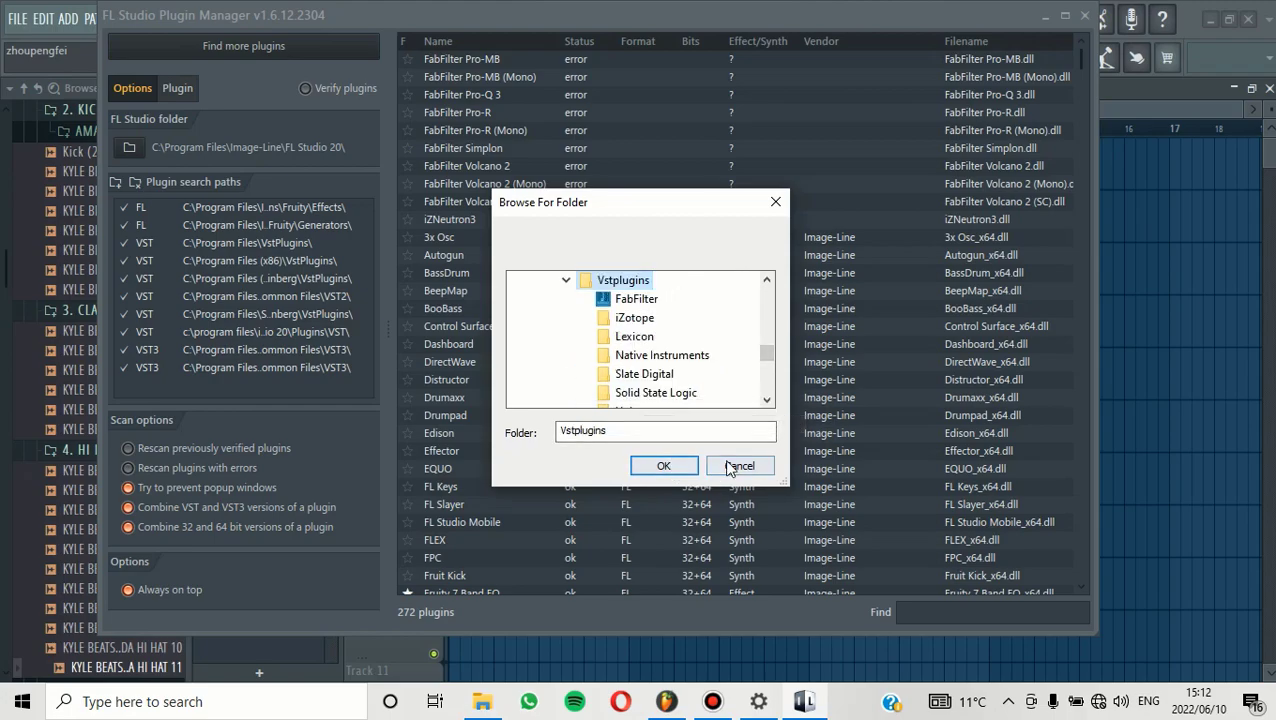
click(740, 466)
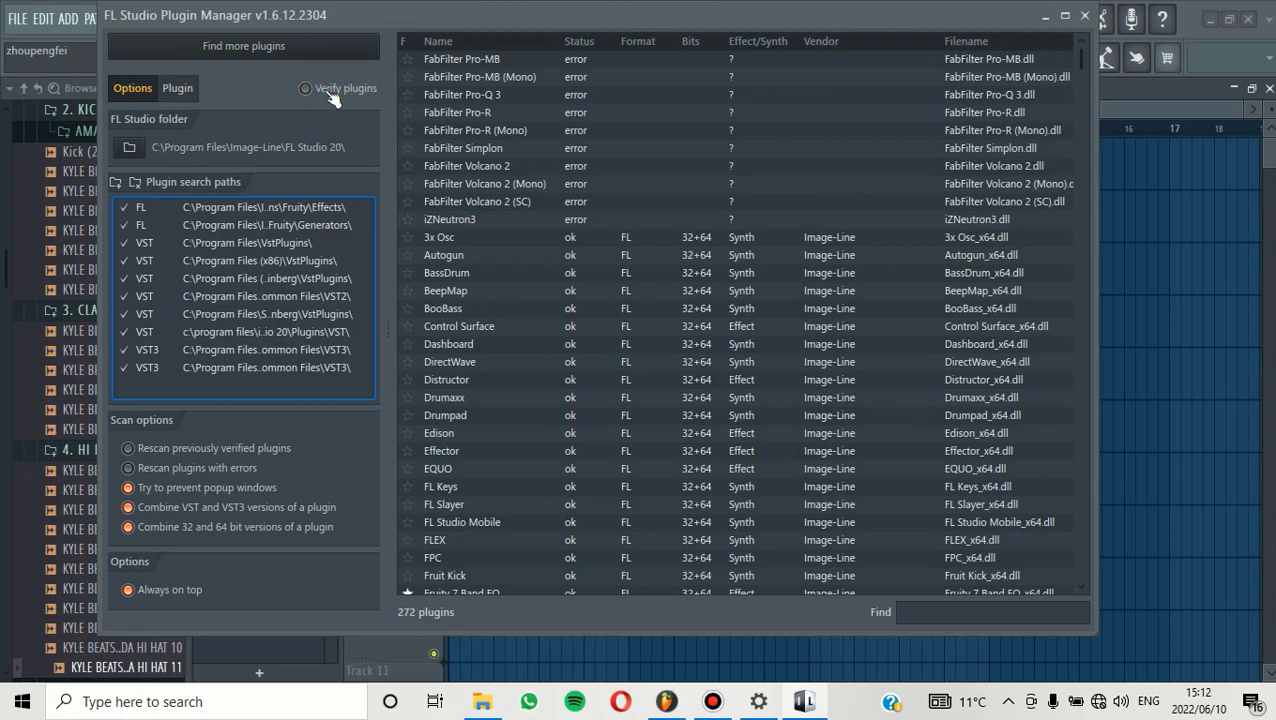
mouse_move(252, 464)
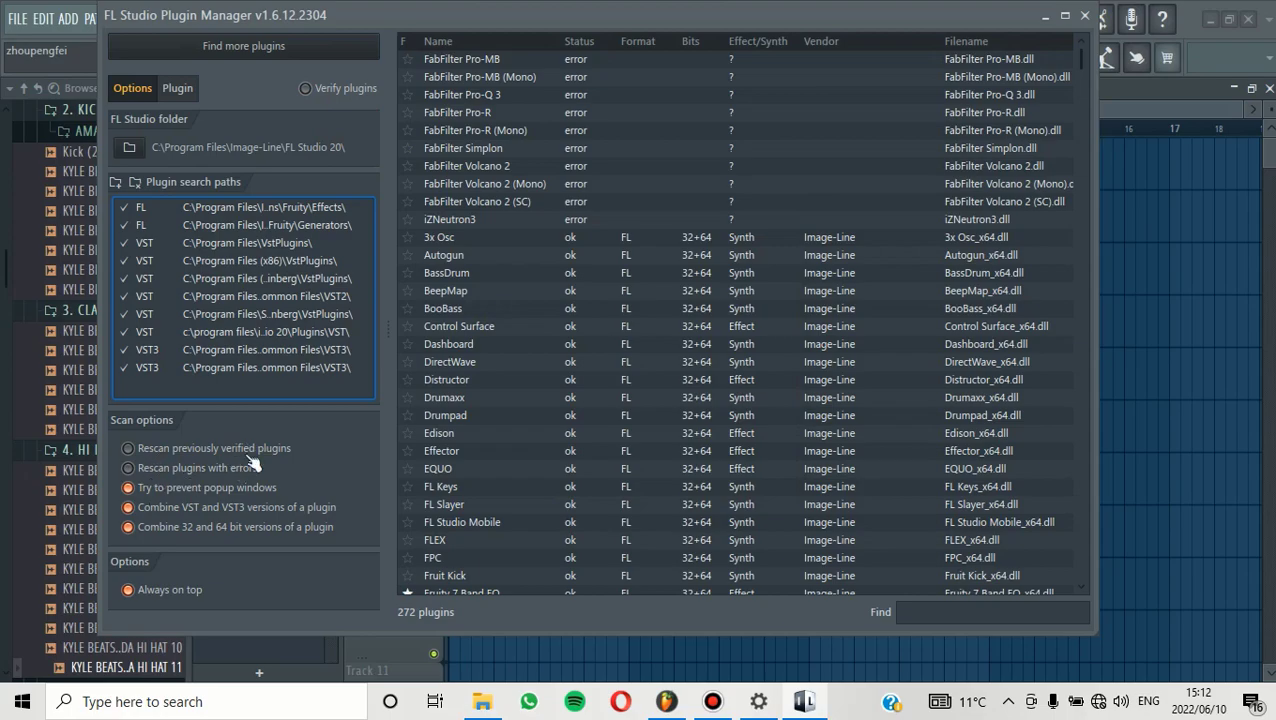
mouse_move(238, 468)
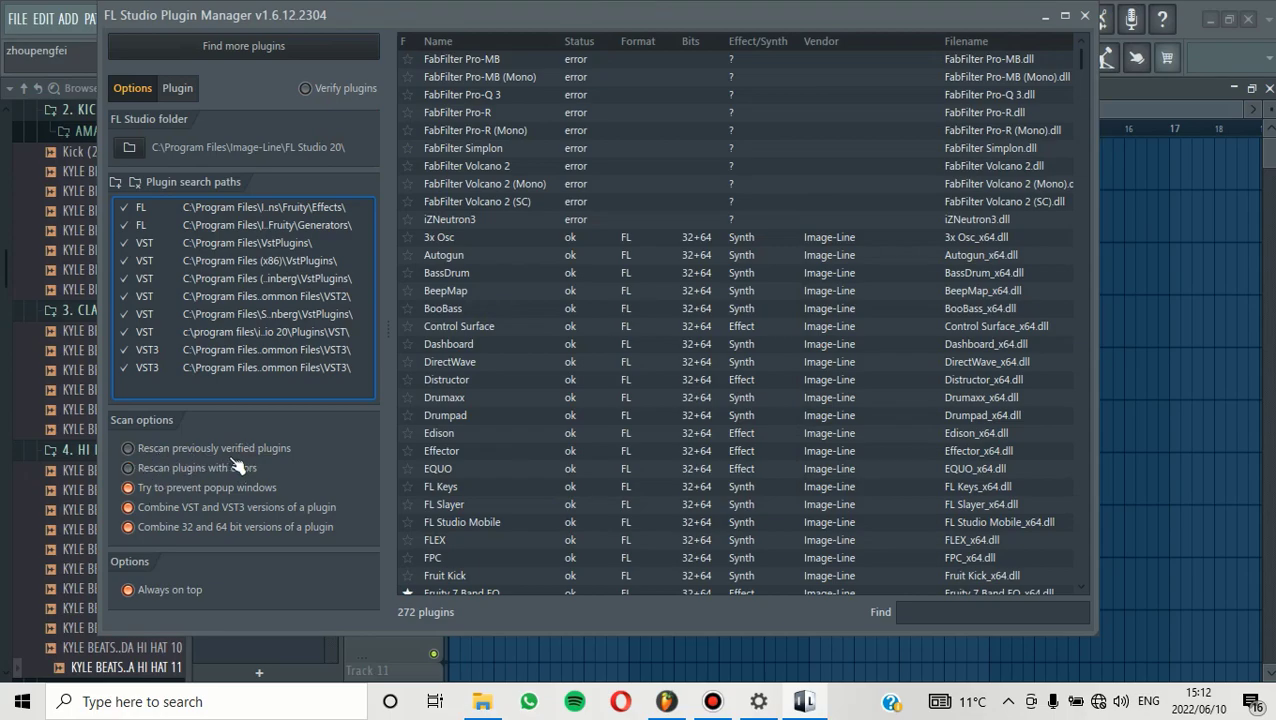
mouse_move(210, 468)
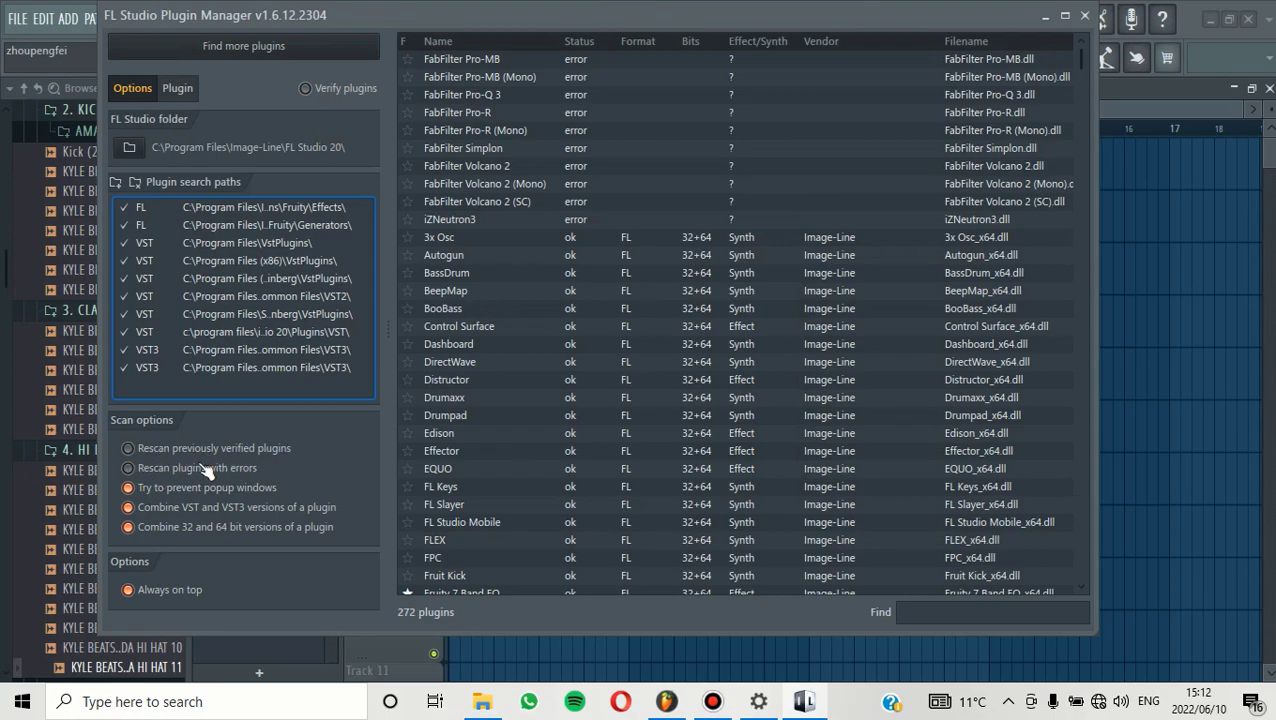
mouse_move(284, 486)
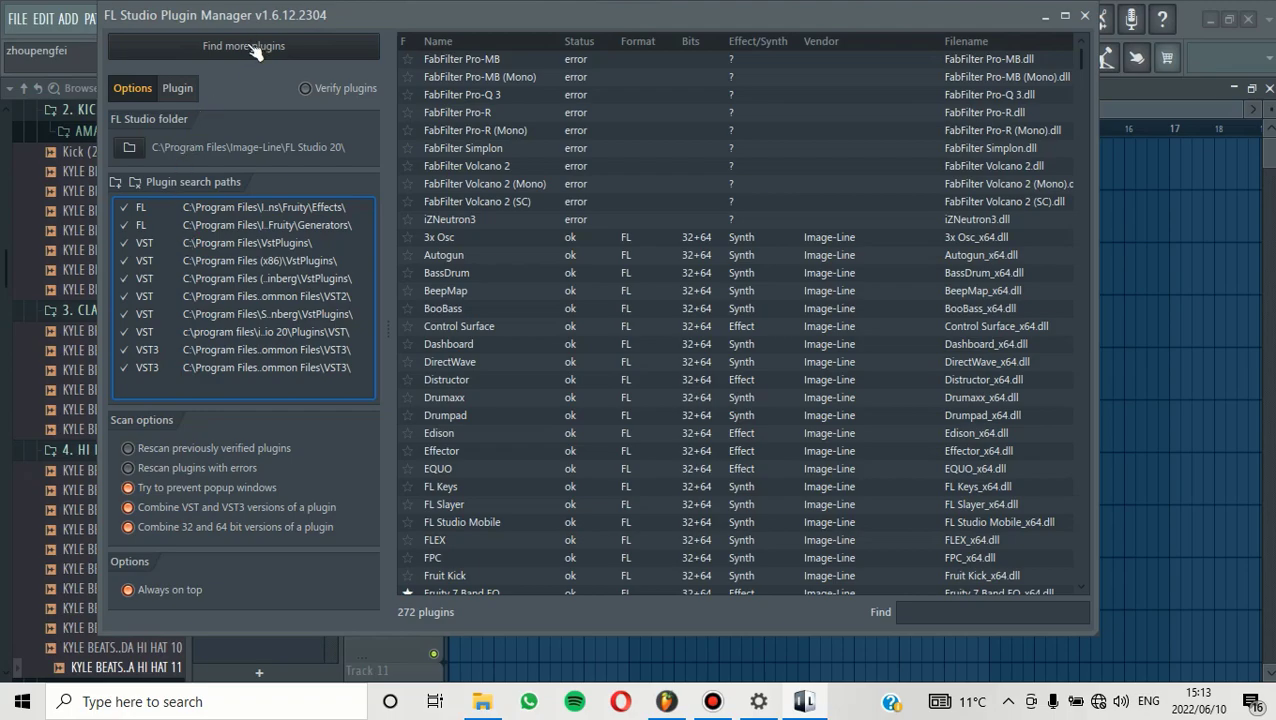
Step: Start scanning the search paths with Find more plugins
click(244, 46)
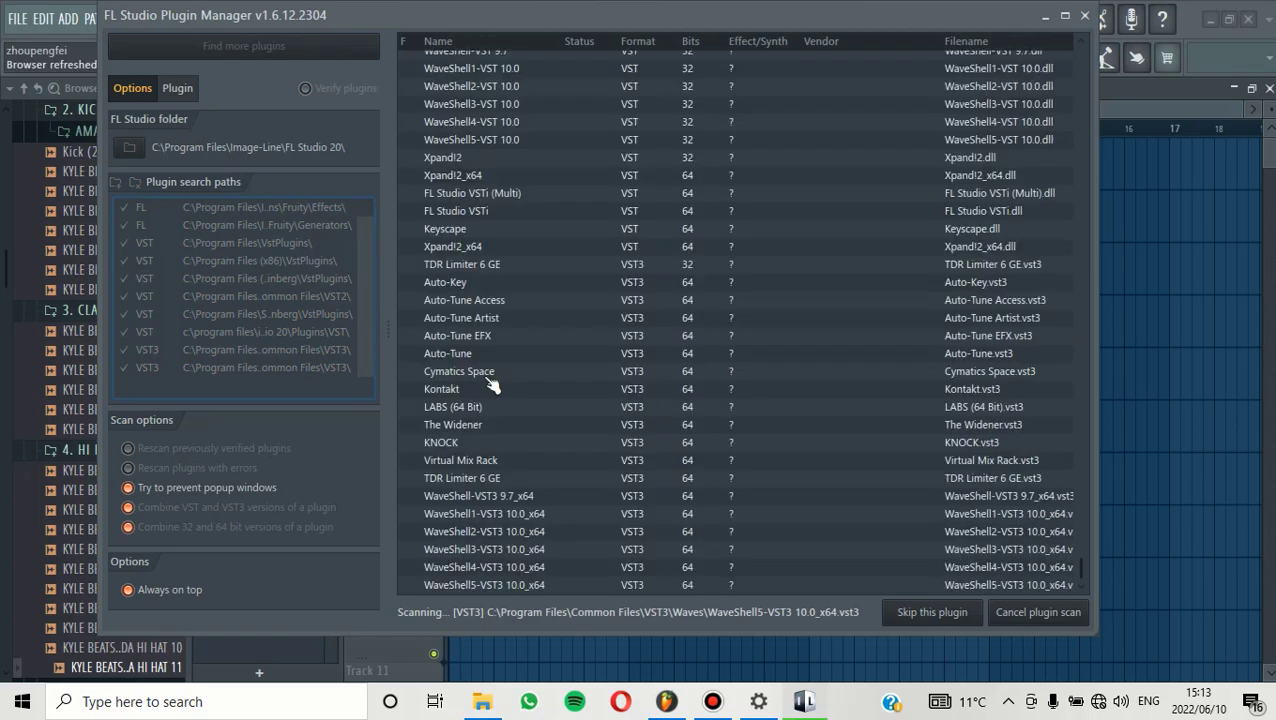
mouse_move(624, 328)
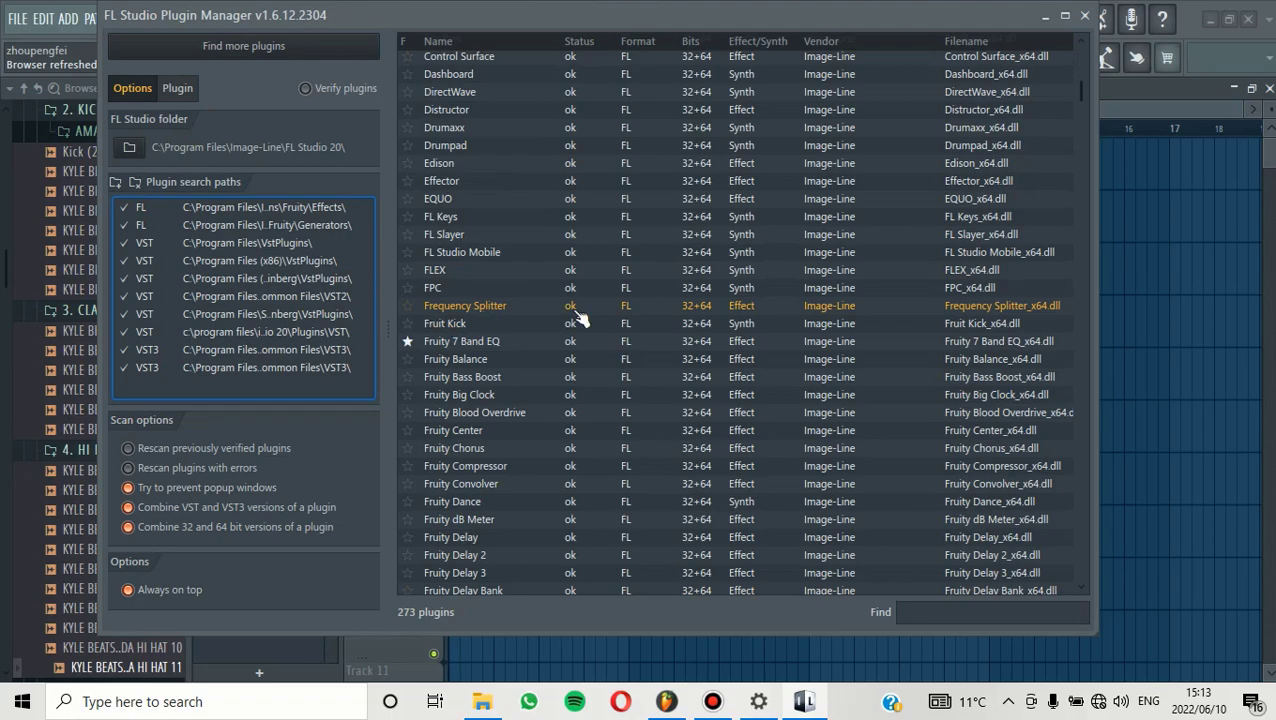
mouse_move(744, 324)
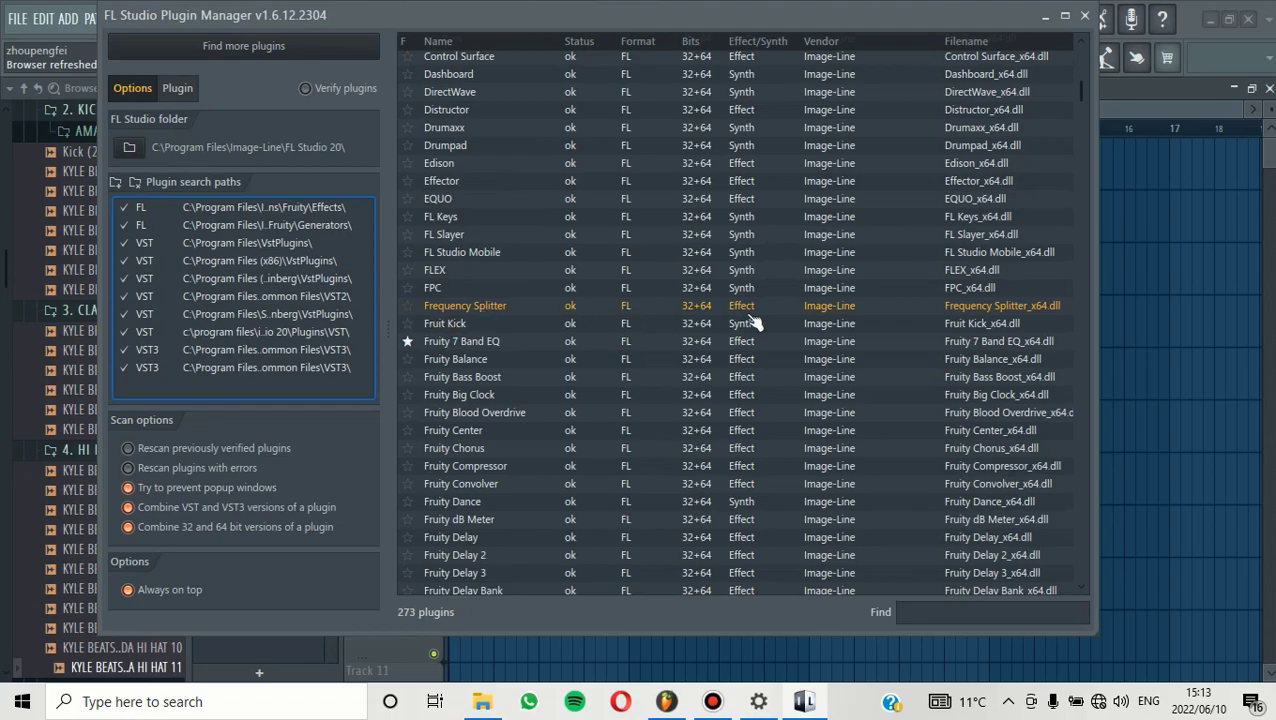
mouse_move(418, 316)
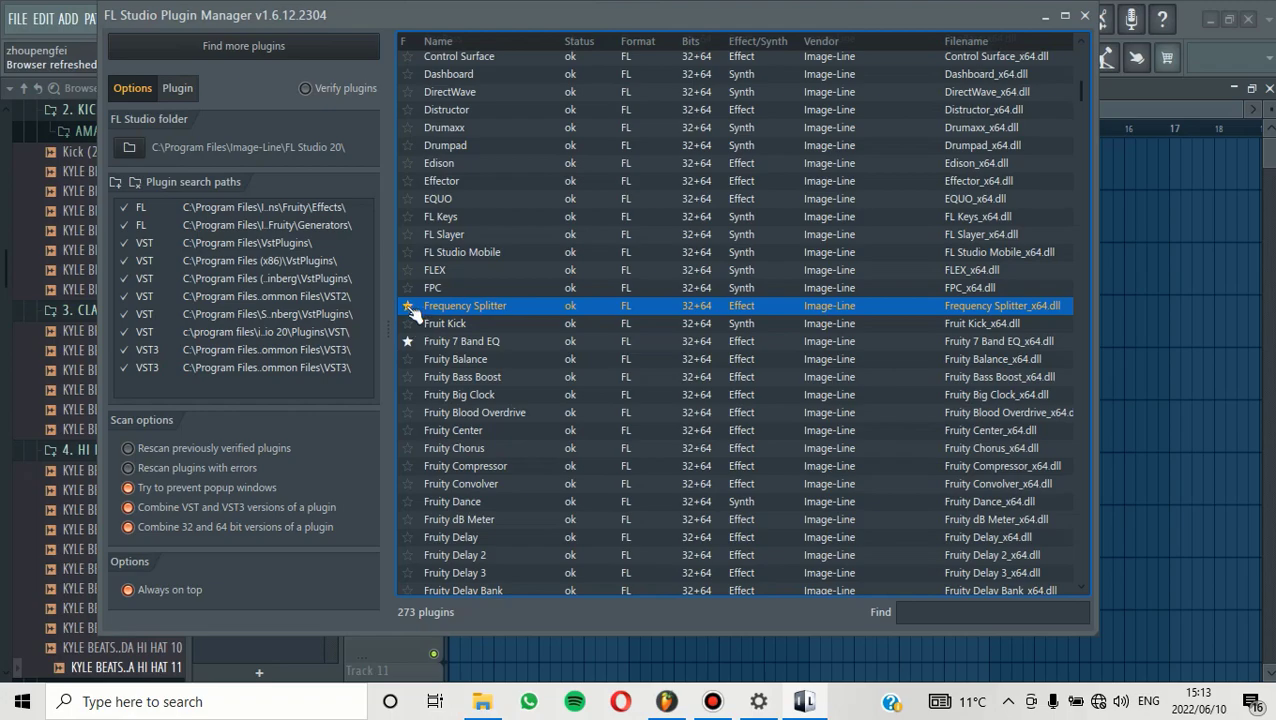
mouse_move(556, 336)
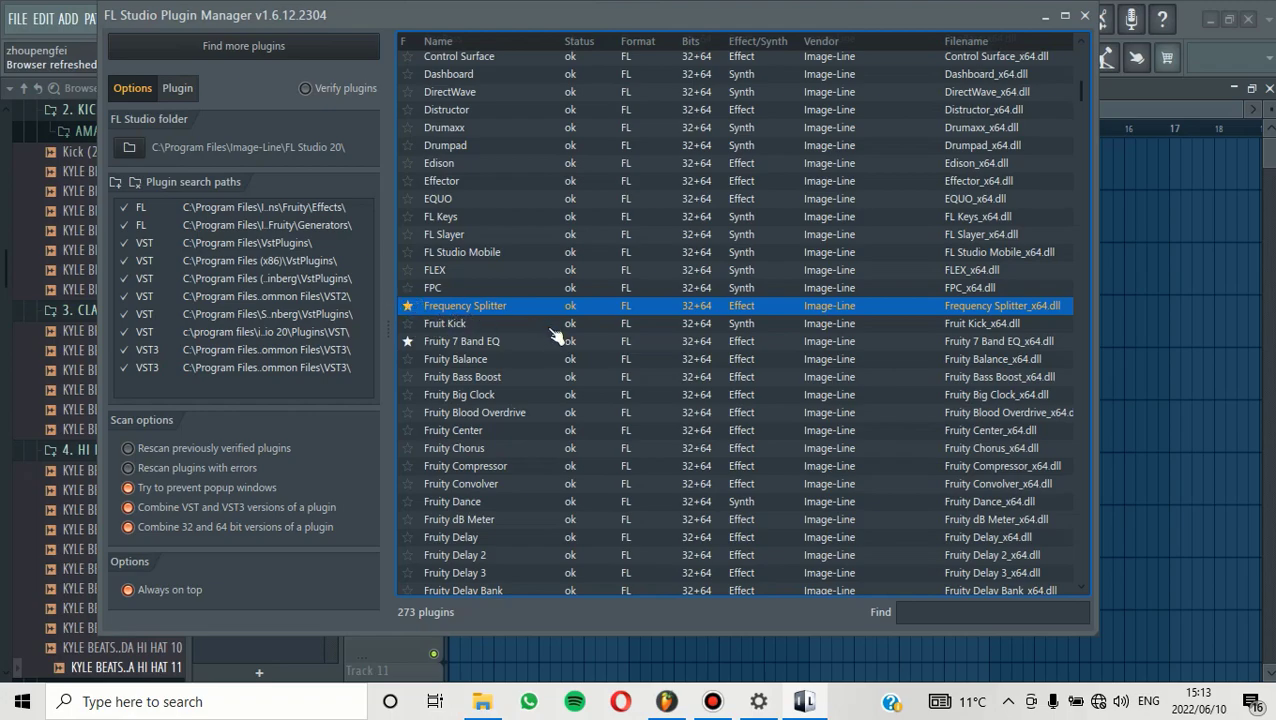
Step: With Frequency Splitter starred among 273 plugins, close the Plugin Manager and show the mixer
scroll(down, 3)
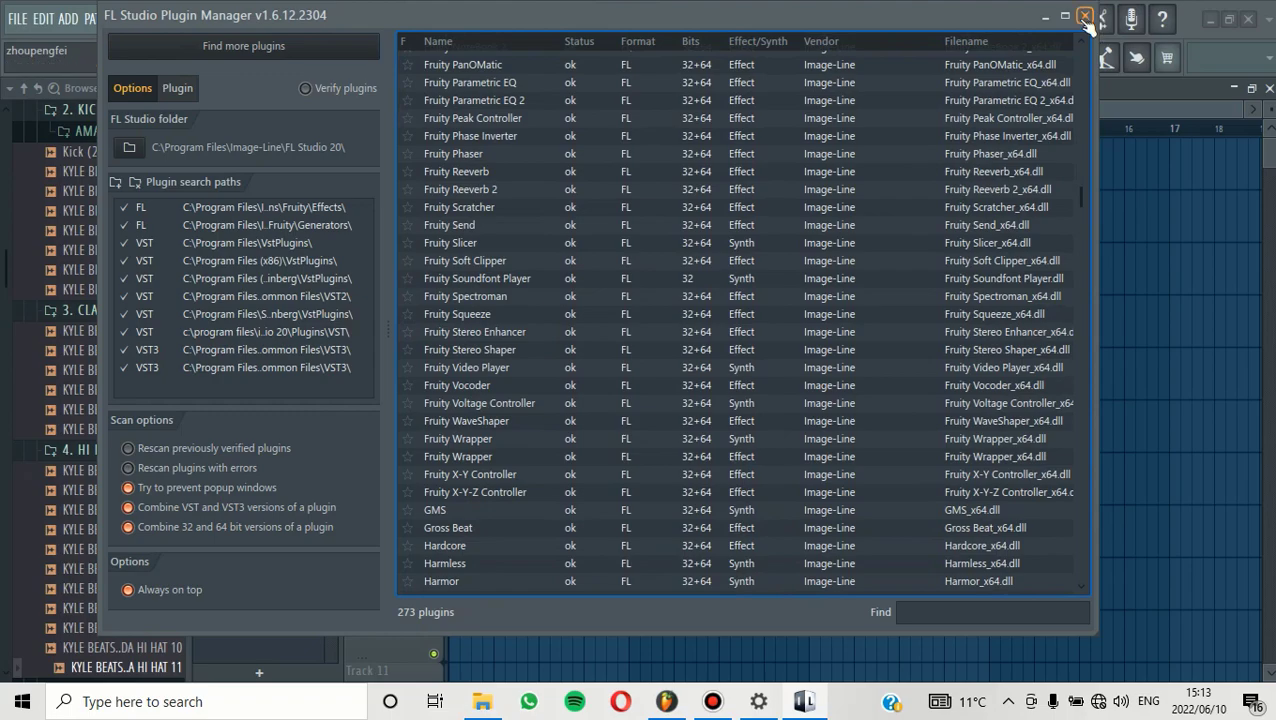
click(1084, 18)
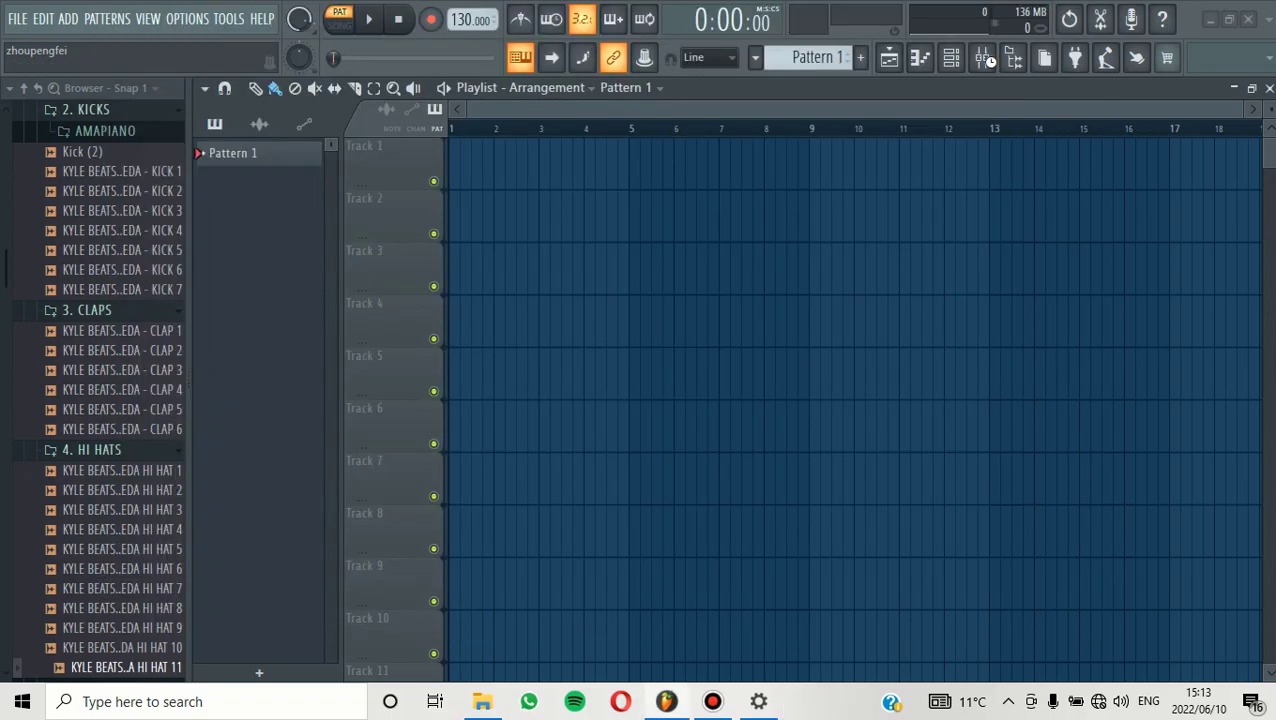
click(980, 56)
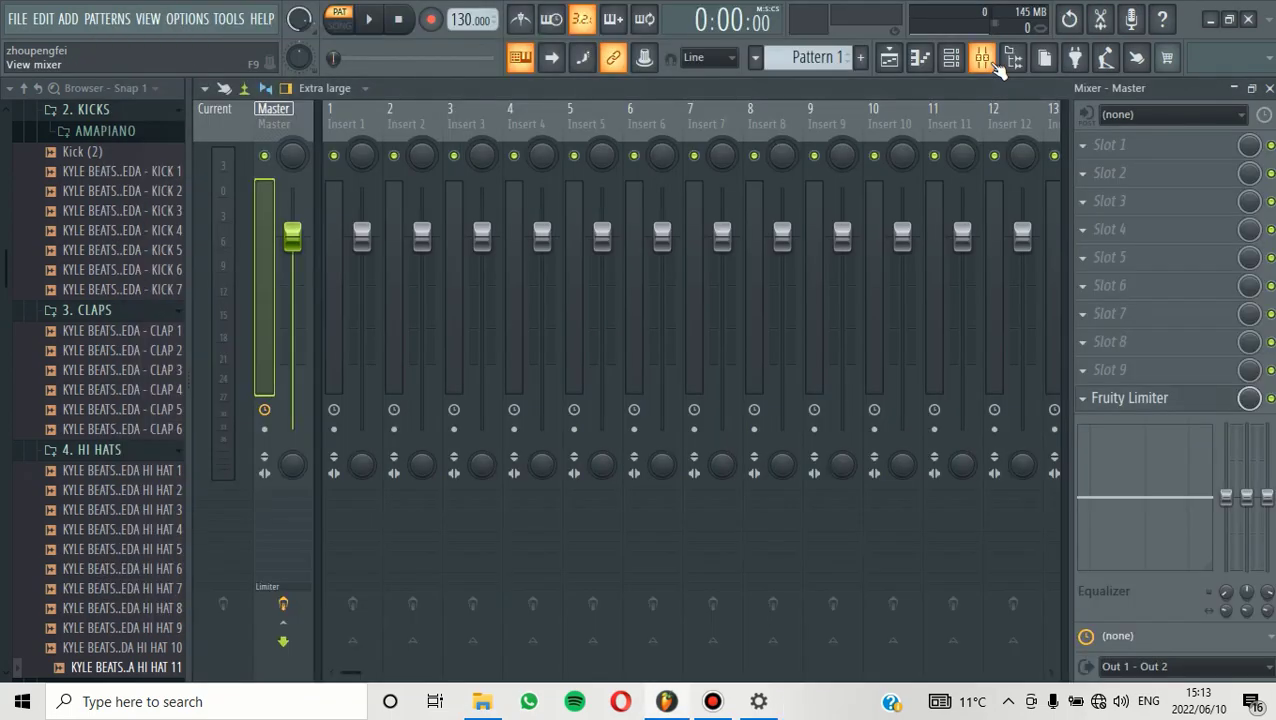